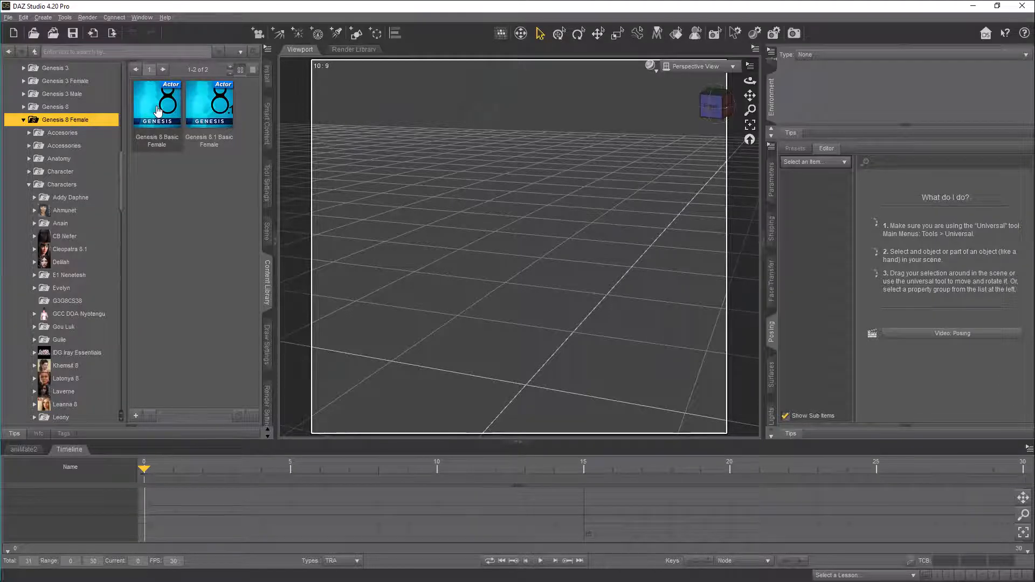
Load Laverne_Face_Smaller_Hair.duf and apply the Gen 8 23 Frames pose preset.
click(157, 103)
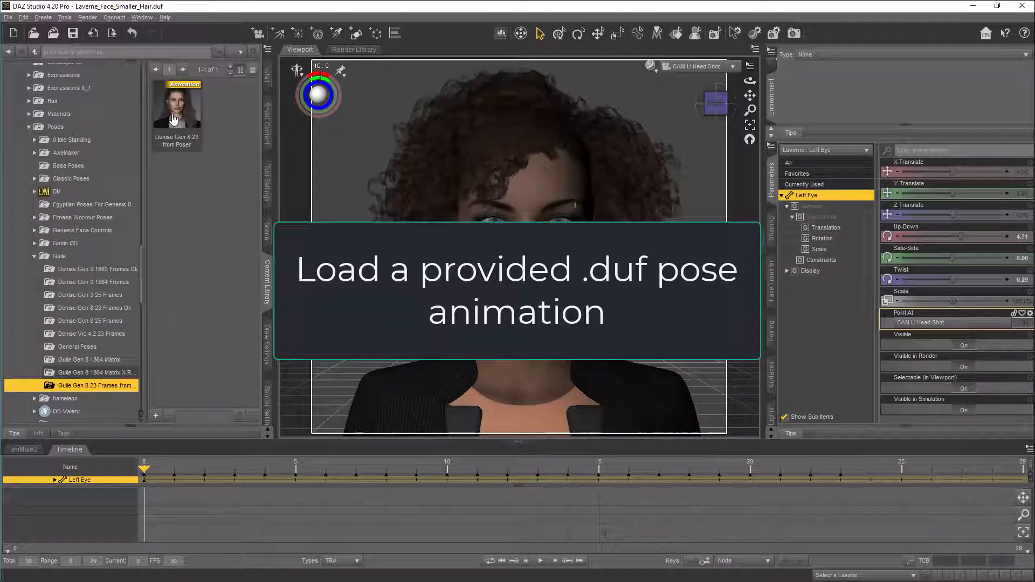
mouse_move(173, 116)
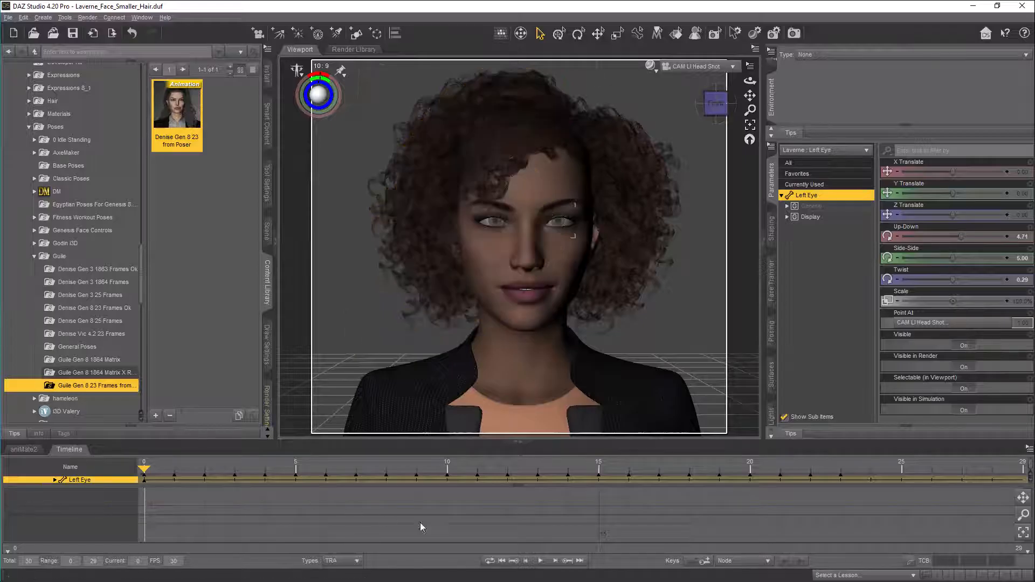
click(556, 576)
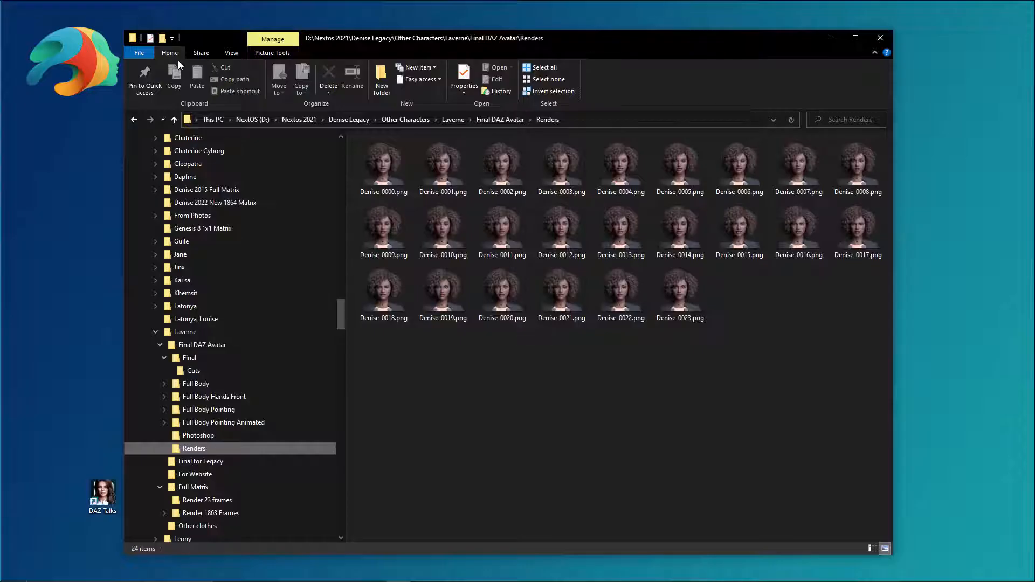
Browse into Laverne's Renders folder to review the Denise_0000–0023 PNG frames.
double_click(442, 164)
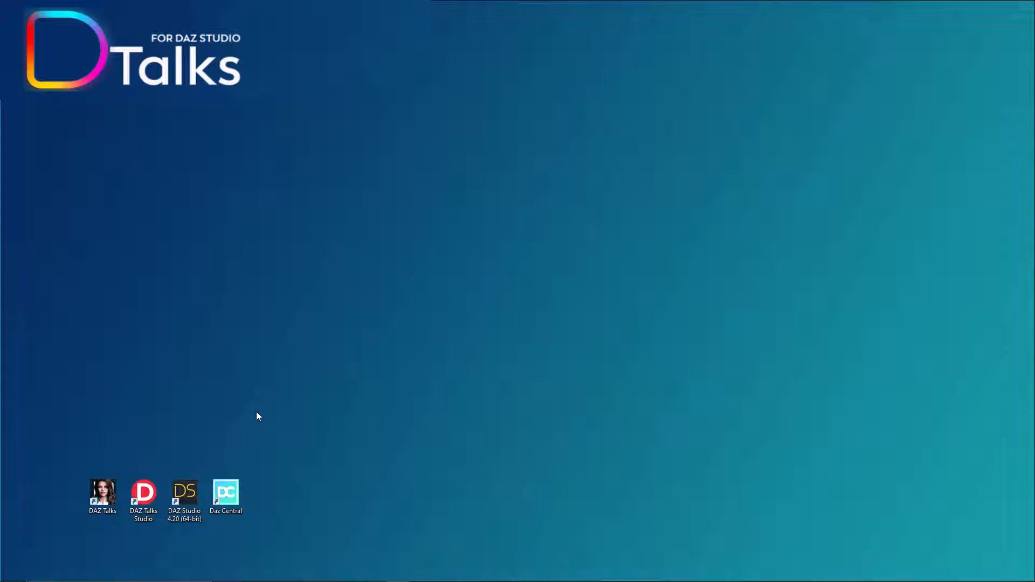
Launch DAZ Talks Studio and choose the Renders folder as the Daz_Talks_Laverne image source.
click(143, 492)
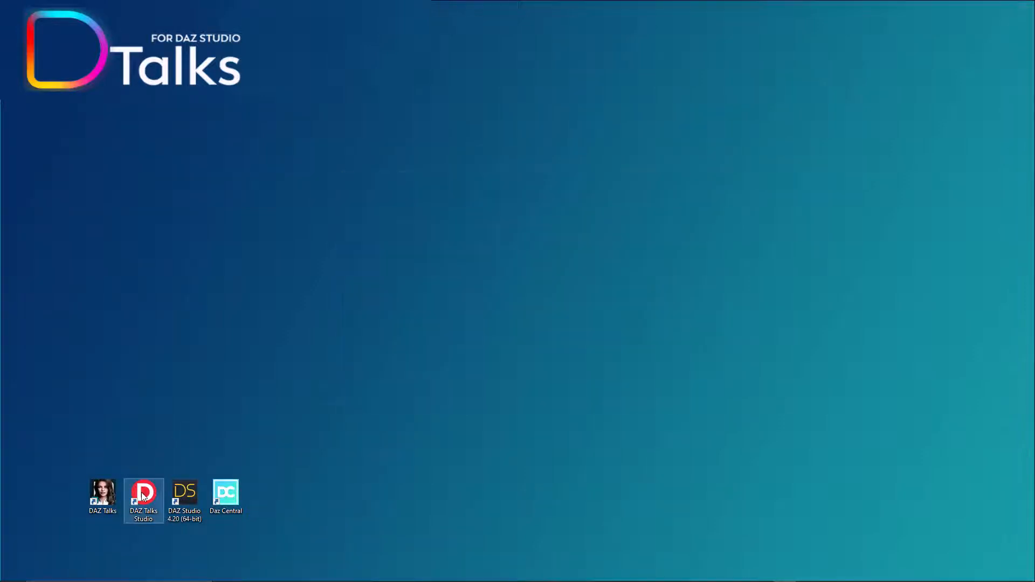
double_click(144, 492)
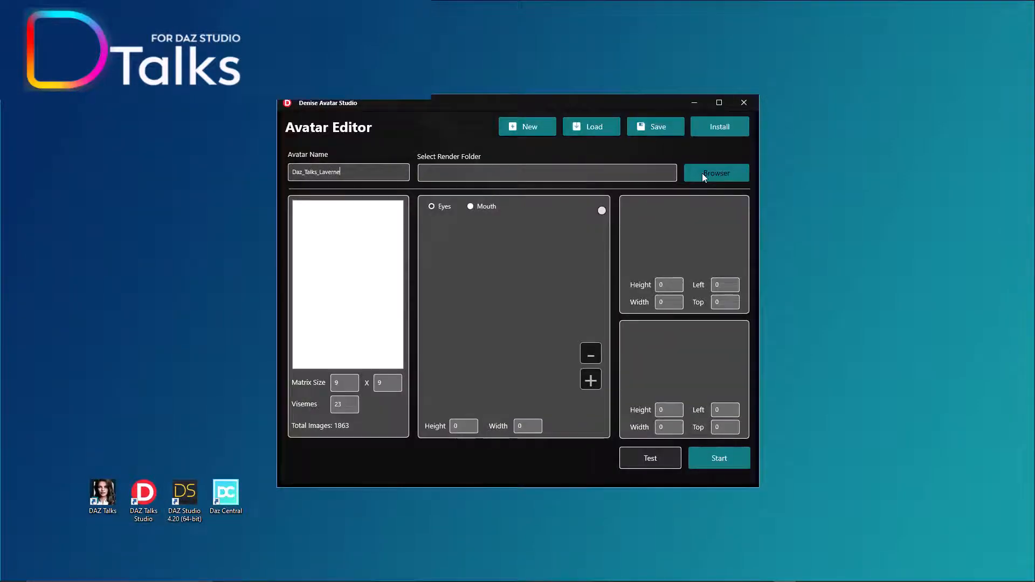
click(716, 173)
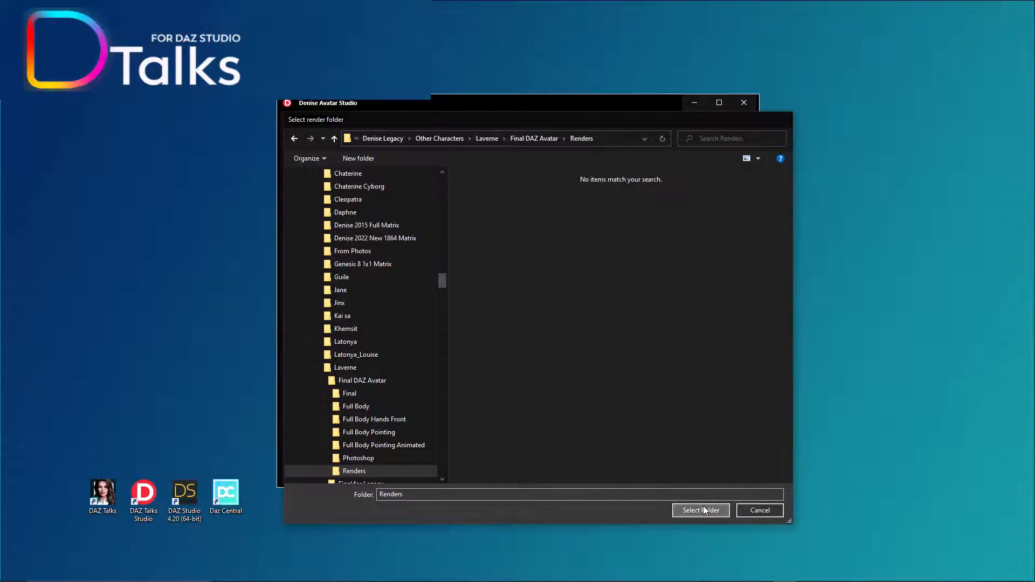
click(701, 510)
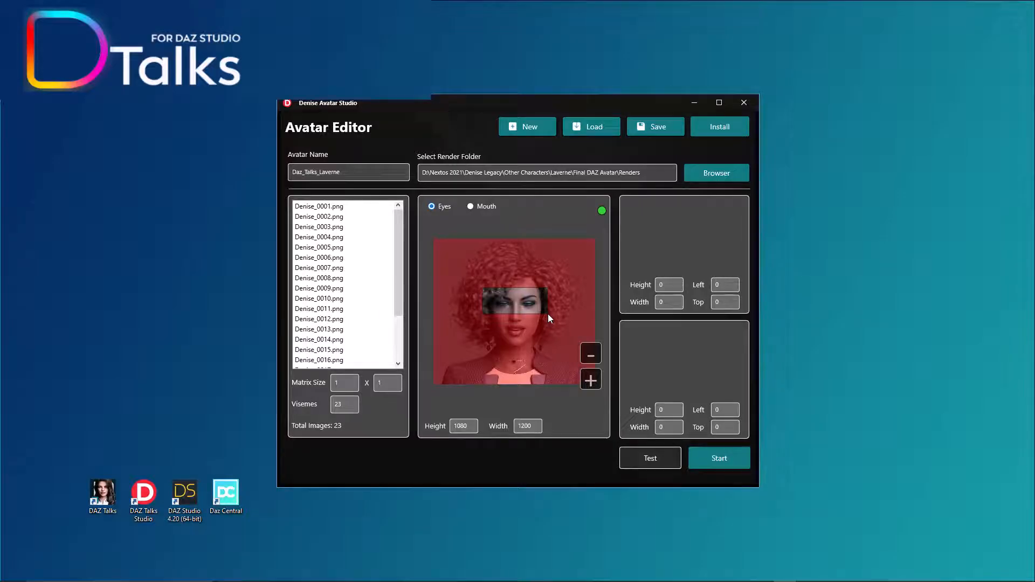
Mark the mouth region, build the Daz_Talks_Laverne avatar and install it into Denise.
click(470, 206)
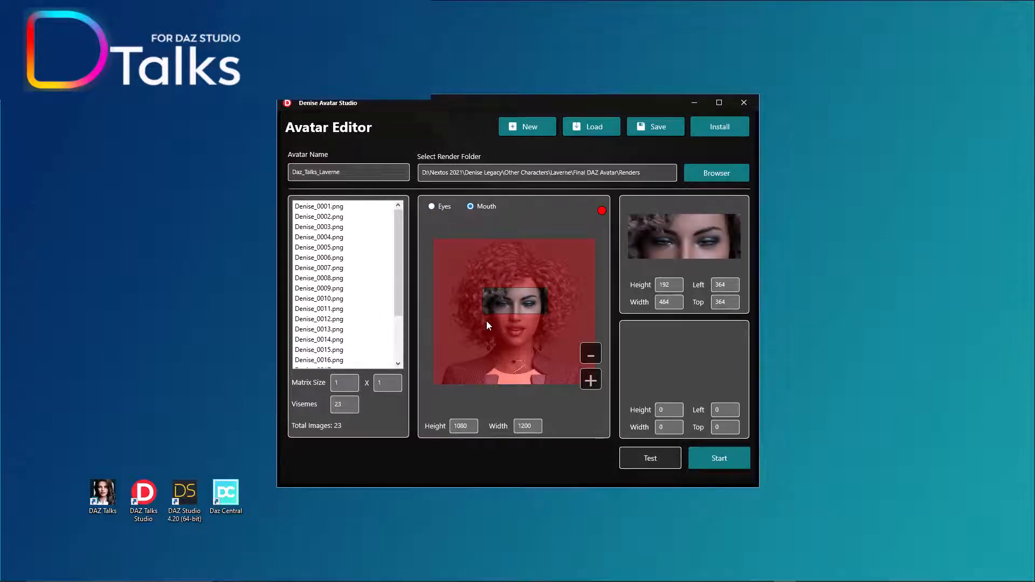
mouse_move(485, 322)
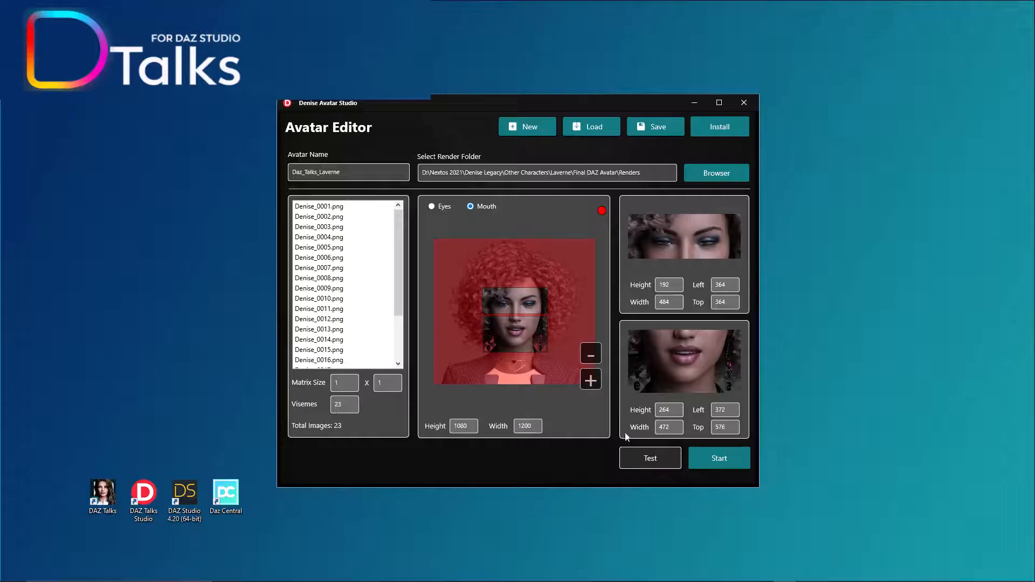
click(719, 458)
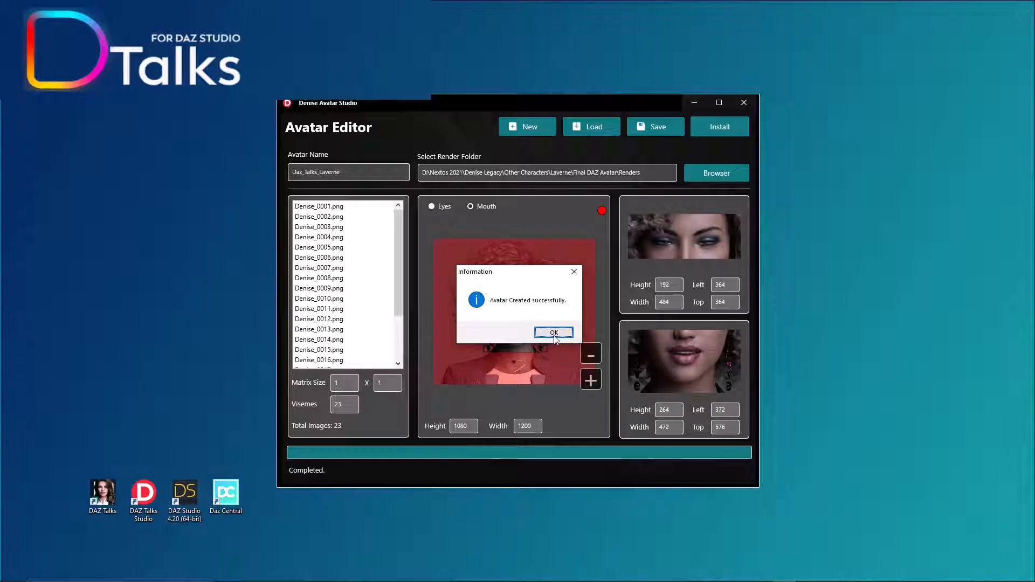
click(554, 332)
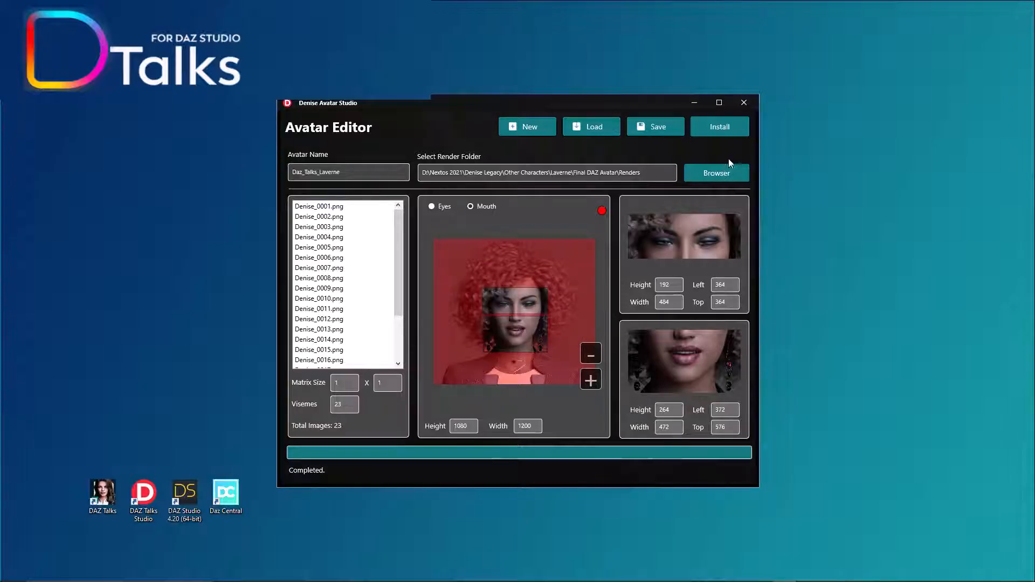
click(720, 127)
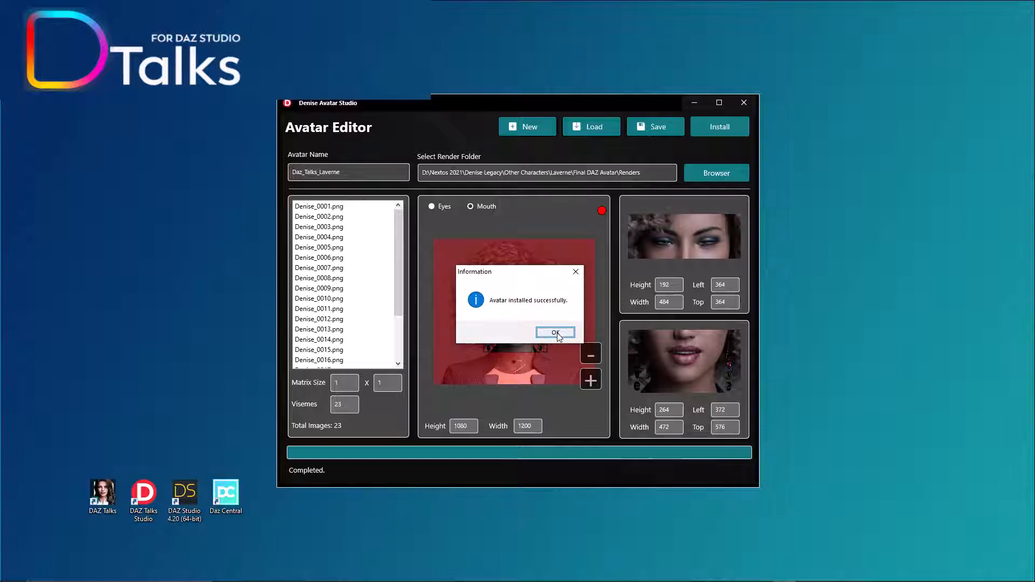
click(556, 332)
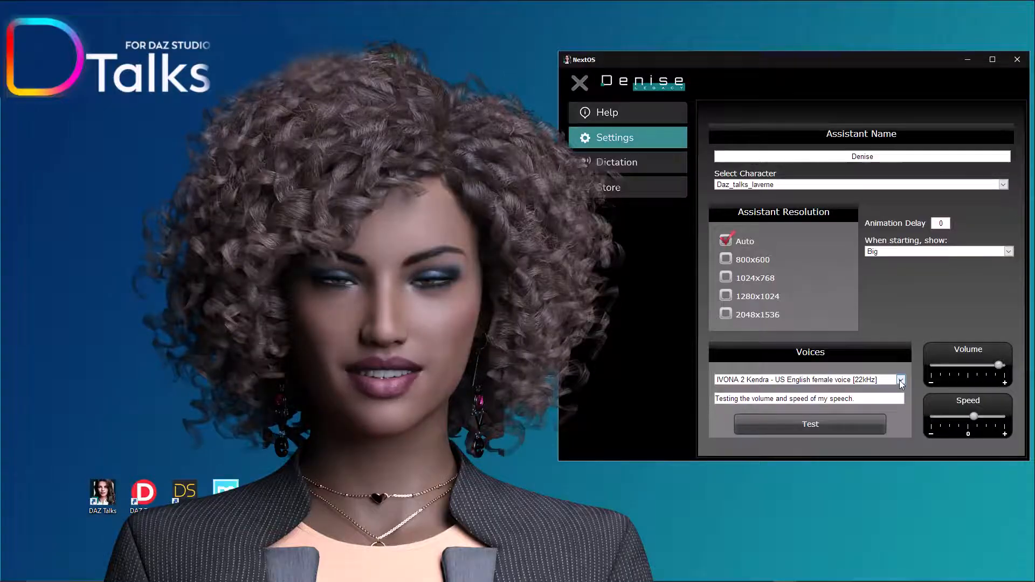
Select the NextOS - Nuance Samantha - EN voice and play its test sample.
click(901, 380)
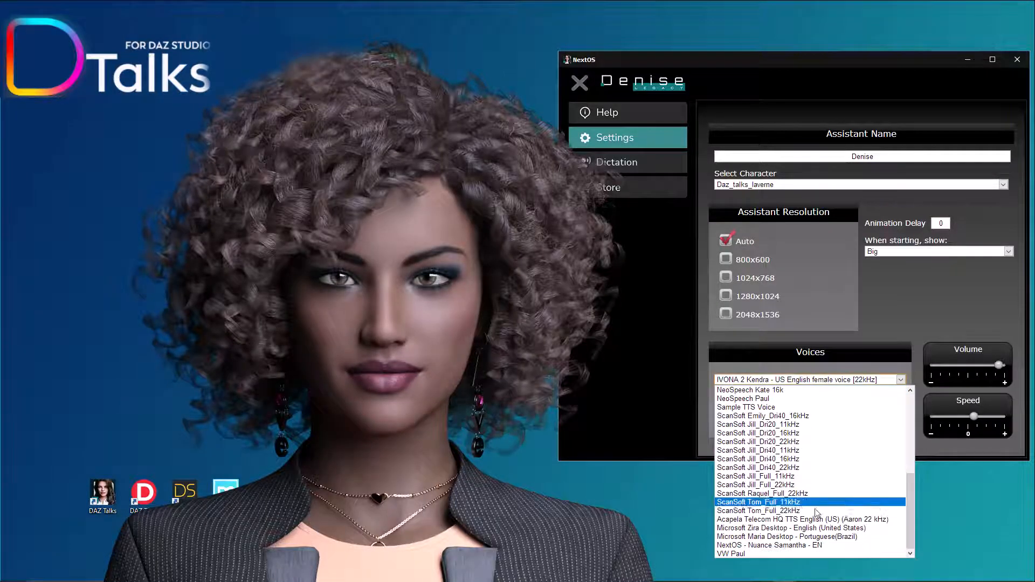
click(775, 545)
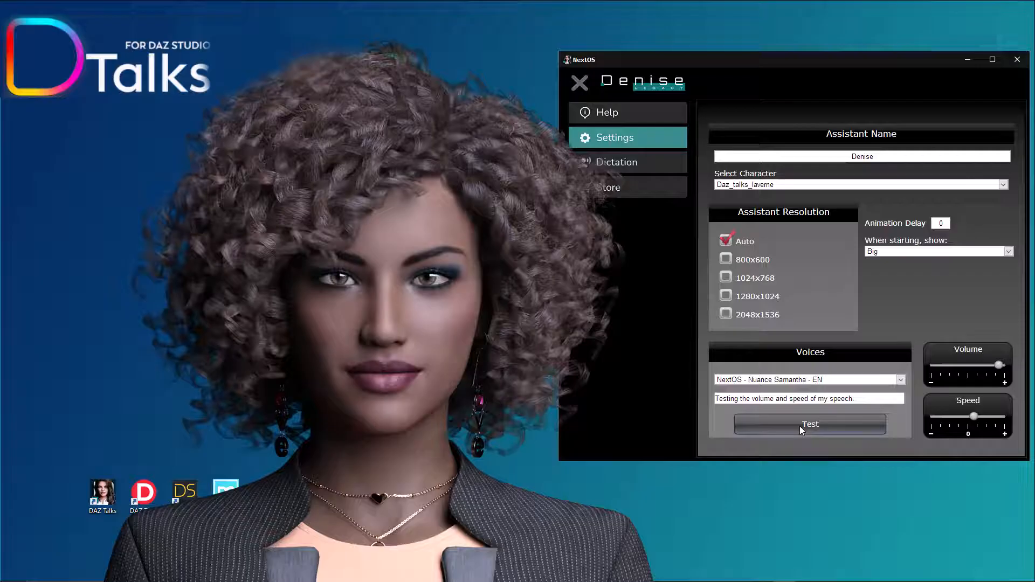
click(811, 425)
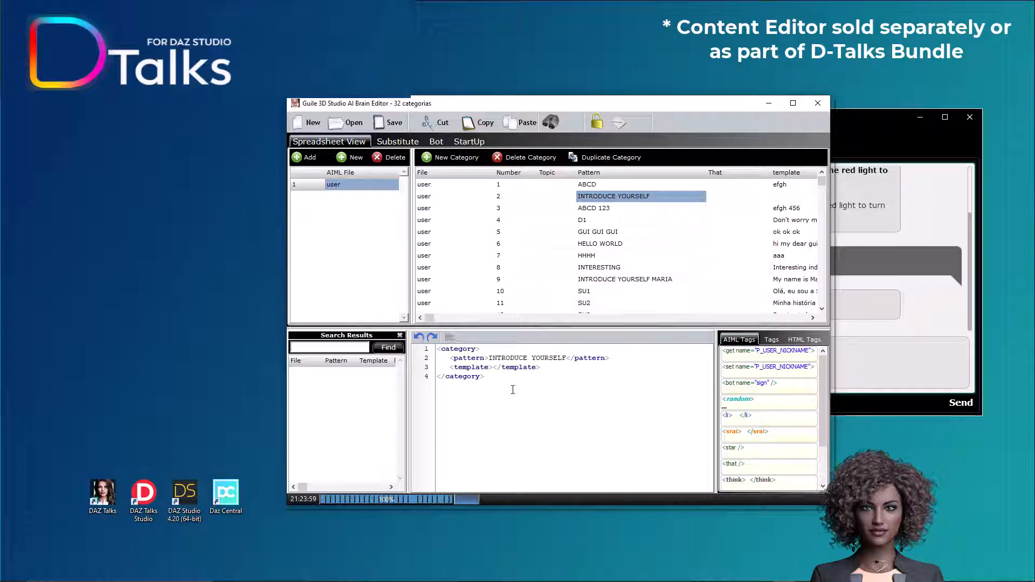
Extend the pattern to INTRODUCE YOURSELF LAVERNE and start the template reply with 'Hi,'.
text(LAVER)
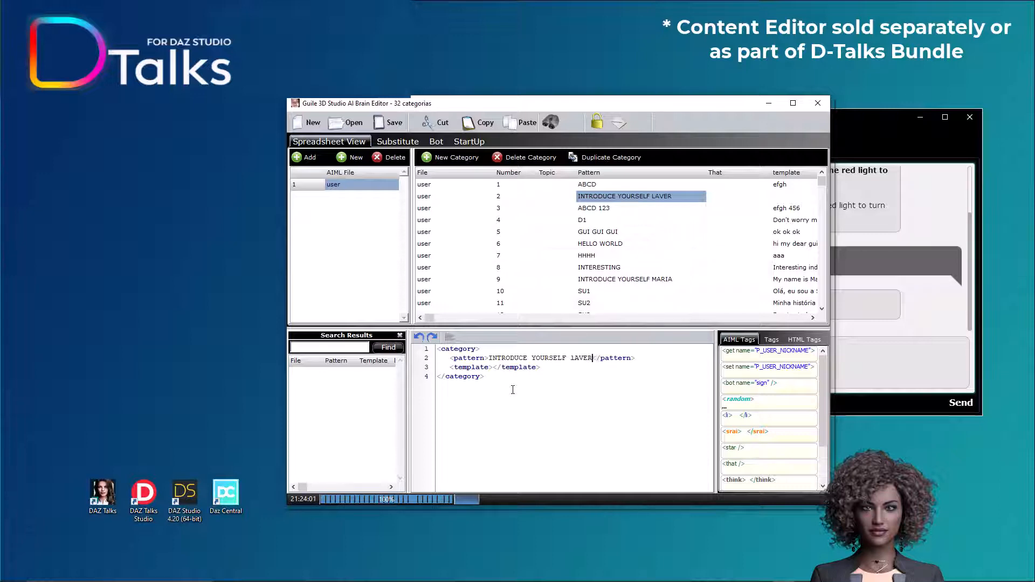
text(NE)
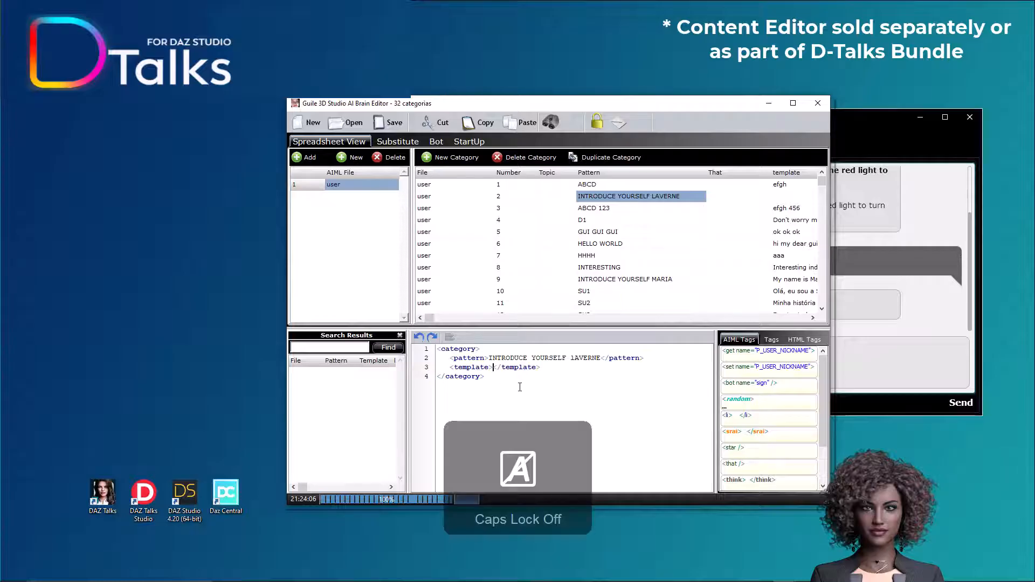
text(Hi,)
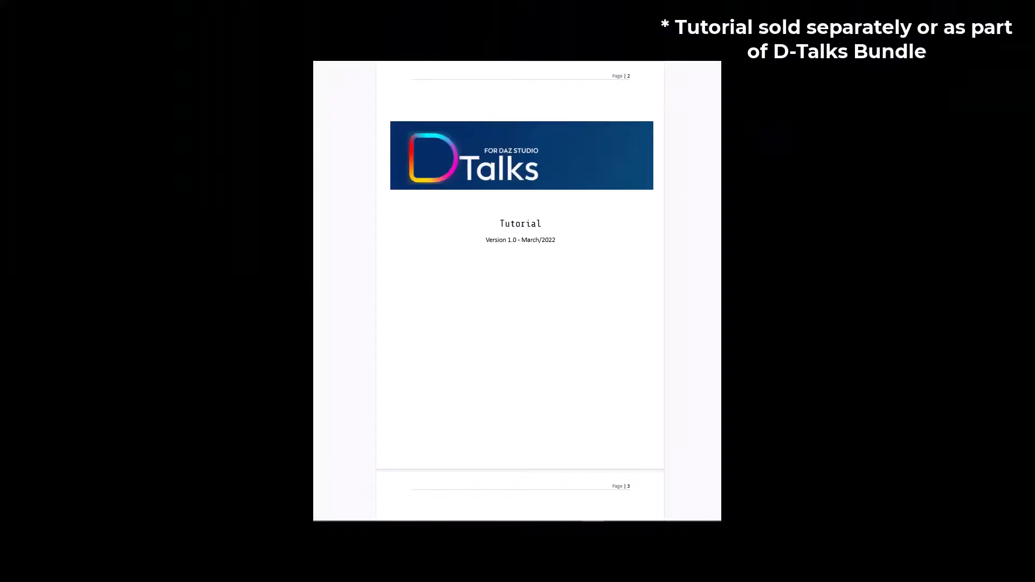
Scroll the D-Talks tutorial down to page 137 on Avatar Editor mouth selection.
scroll(down, 3)
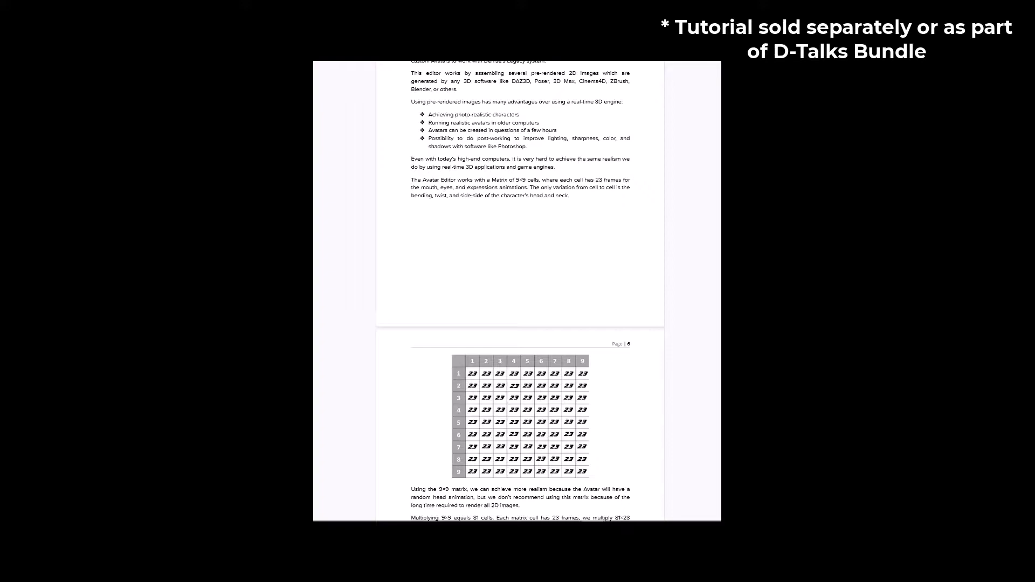
scroll(down, 3)
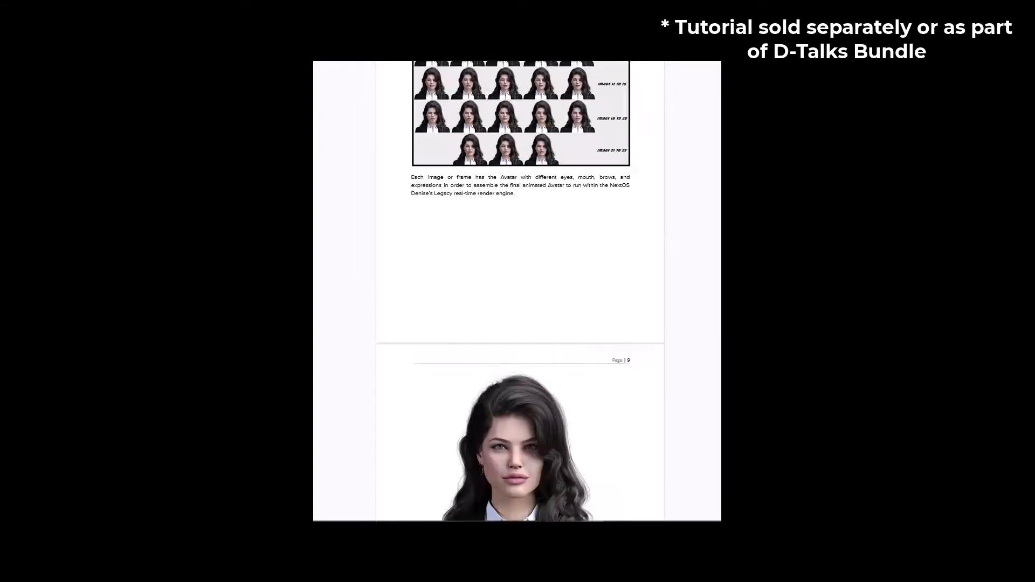
scroll(down, 3)
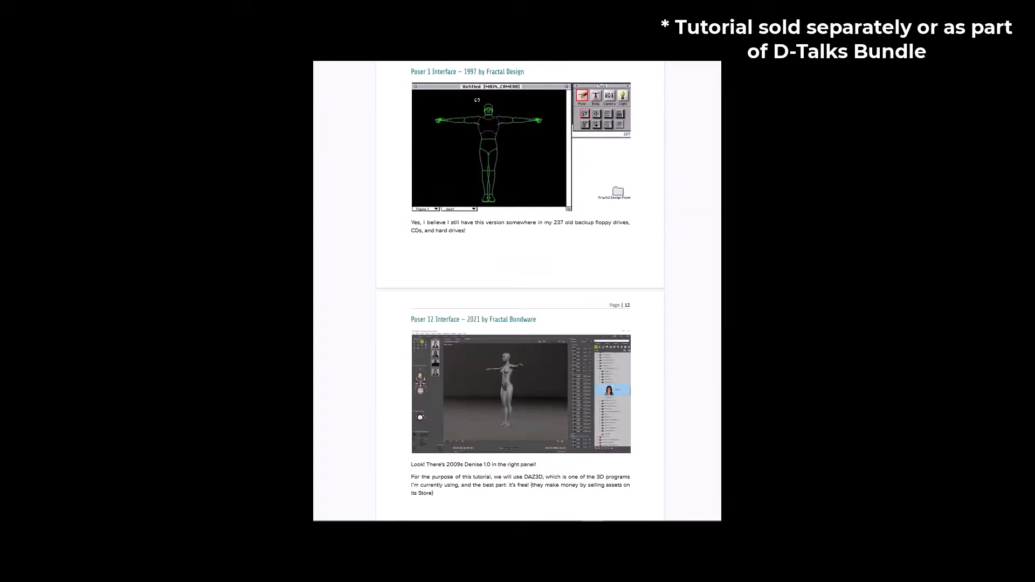
scroll(down, 3)
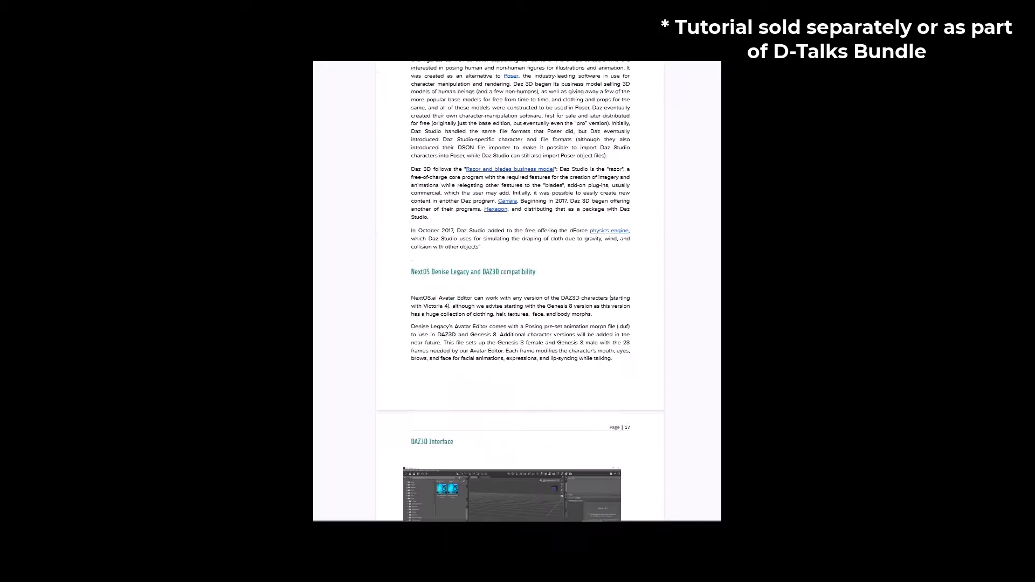
scroll(down, 3)
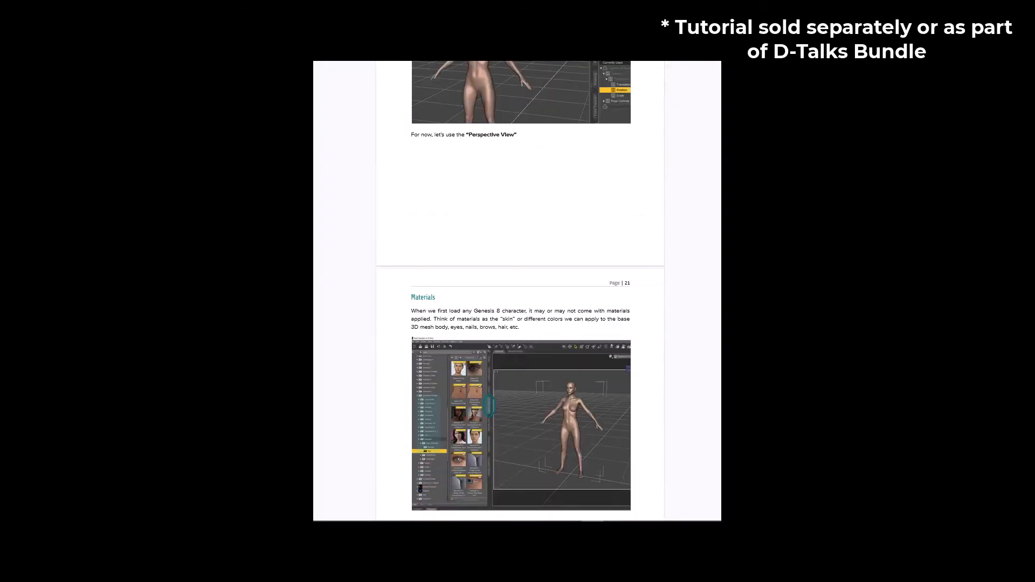
scroll(down, 3)
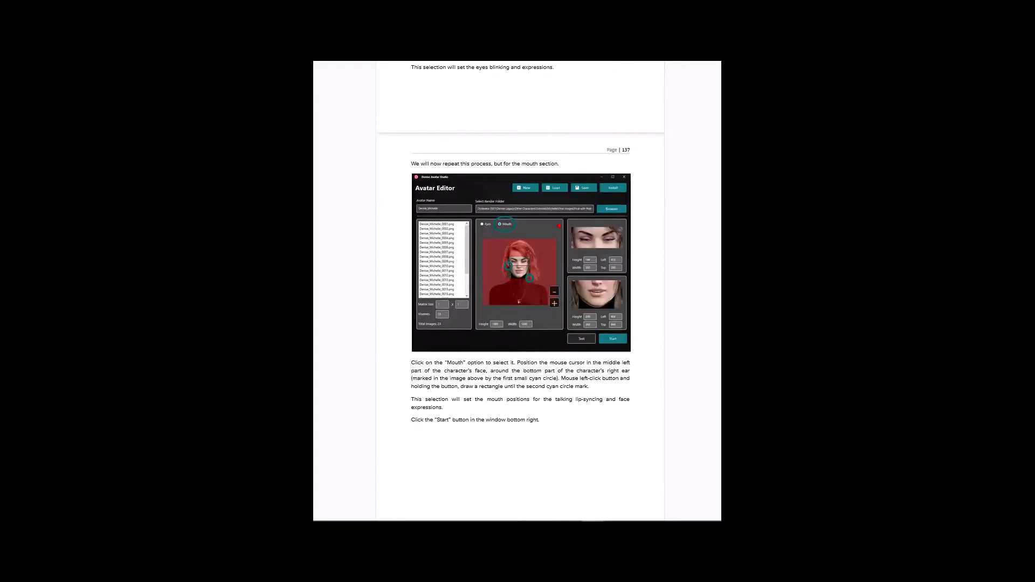